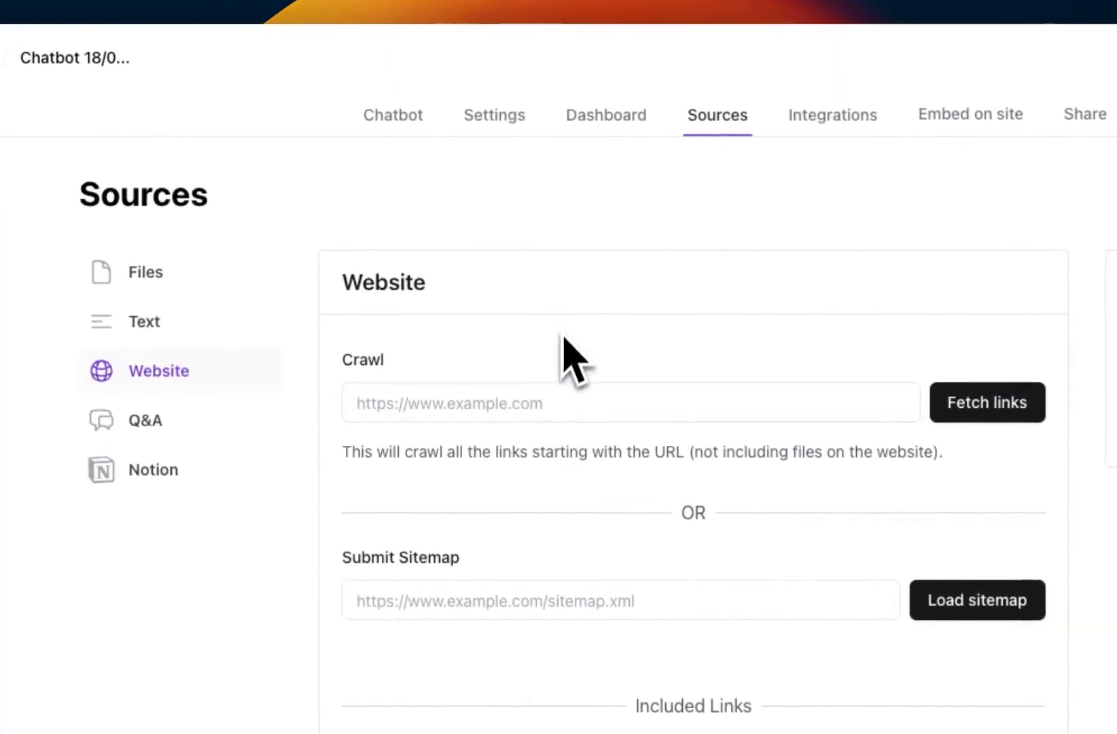
{"action": "type", "text": "https:"}
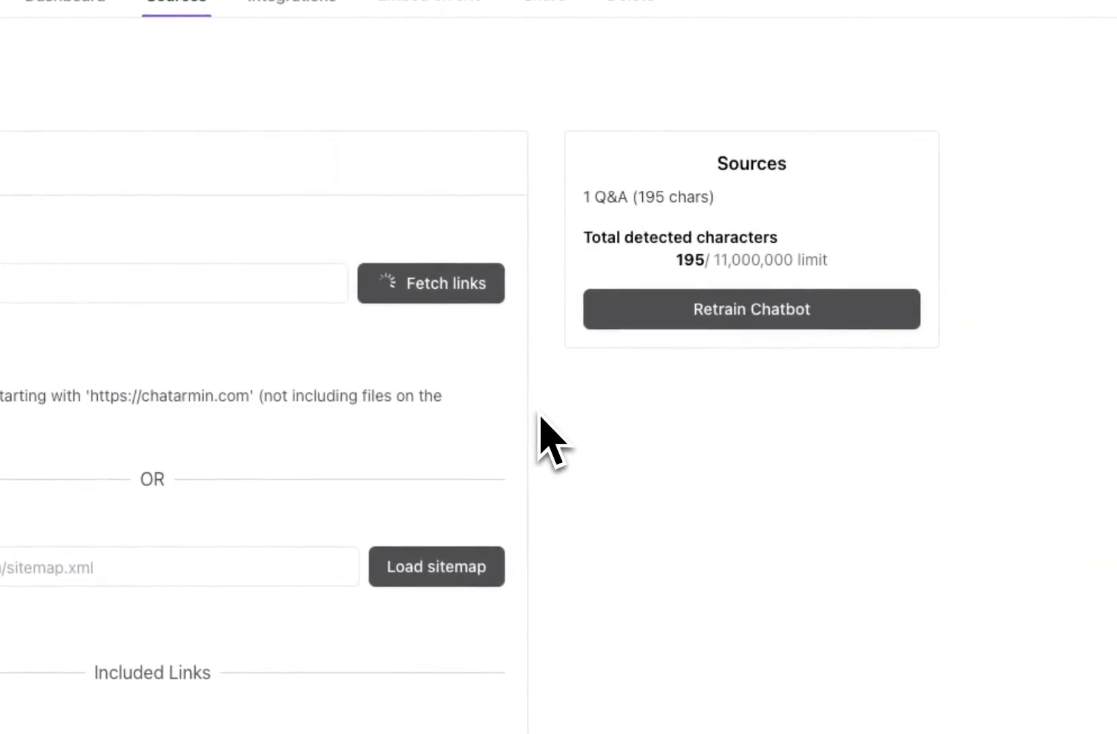
{"action": "left_click", "coordinate": [431, 283]}
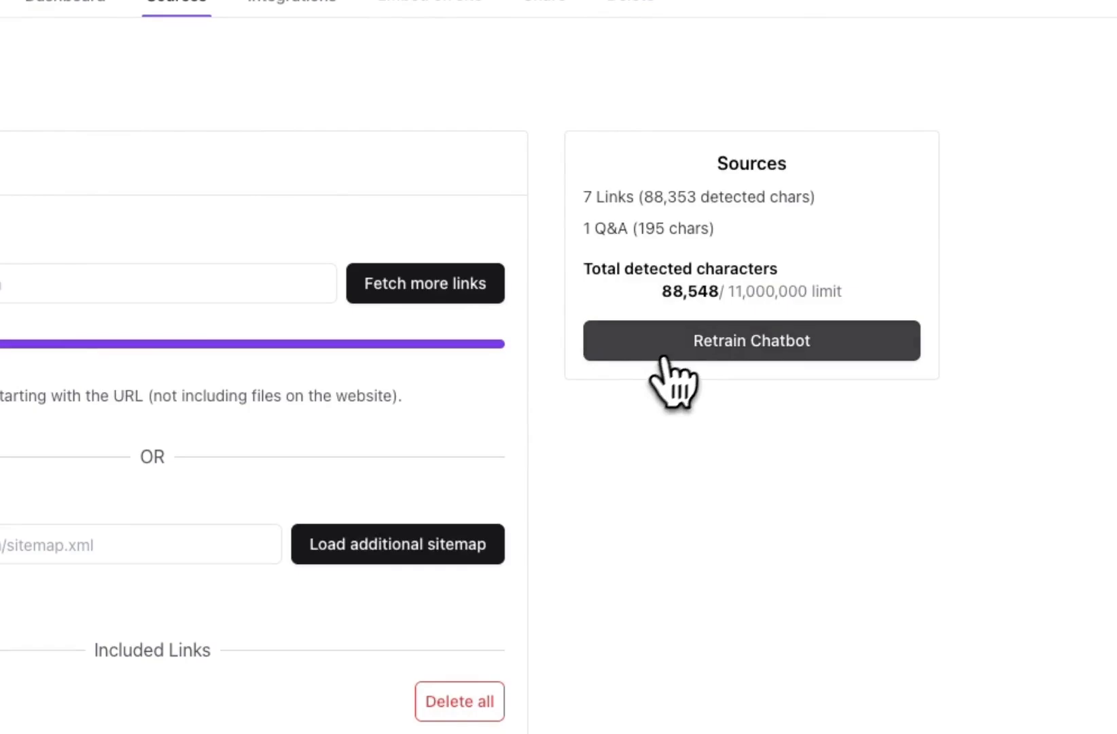
{"action": "left_click", "coordinate": [751, 341]}
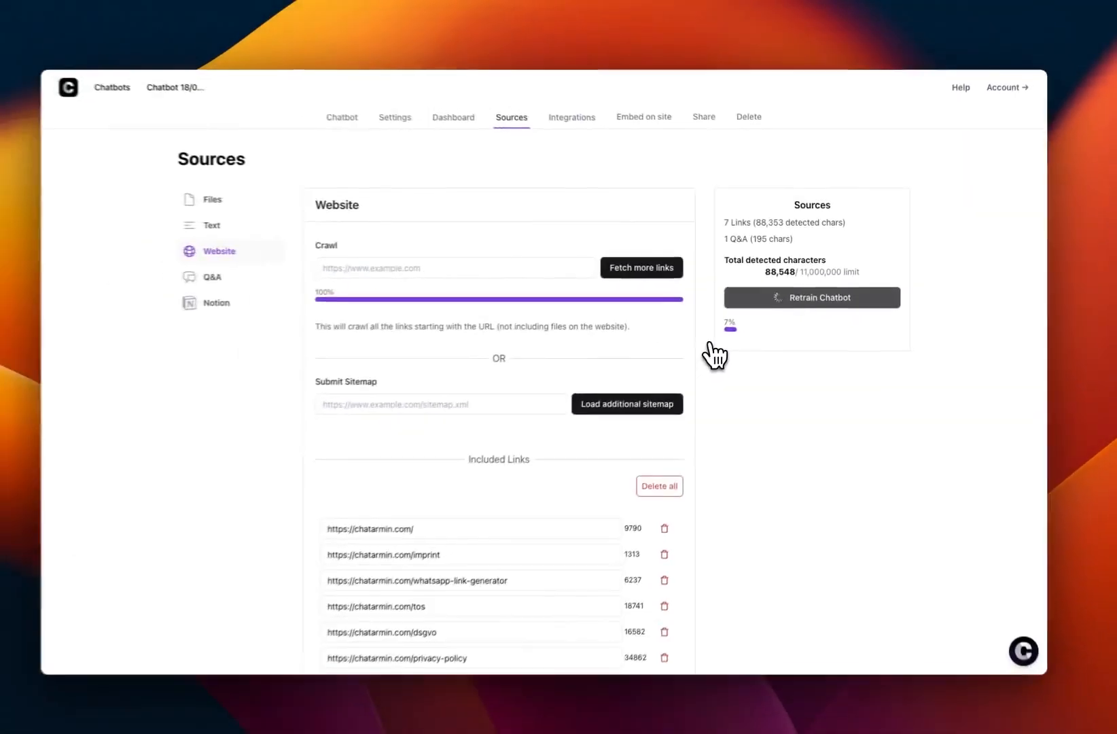
{"action": "left_click", "coordinate": [811, 298]}
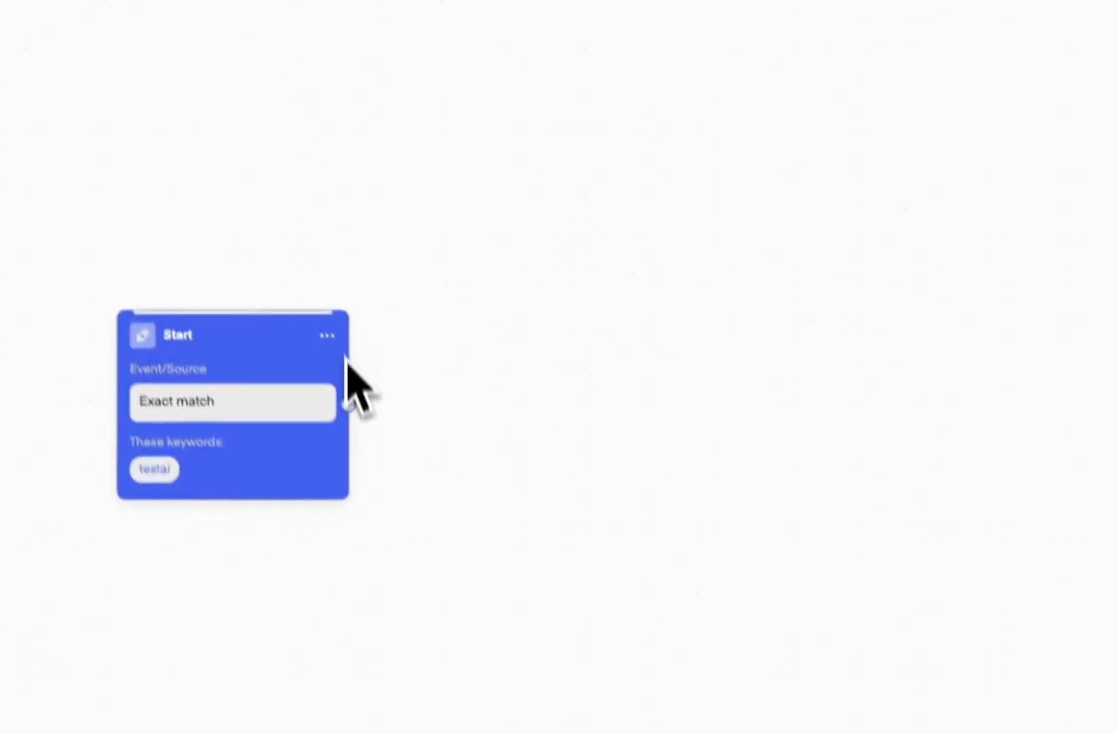
Add a Chatbase 'Let AI answer' step after Start with a 'Talk to agent' button.
{"action": "left_click", "coordinate": [334, 371]}
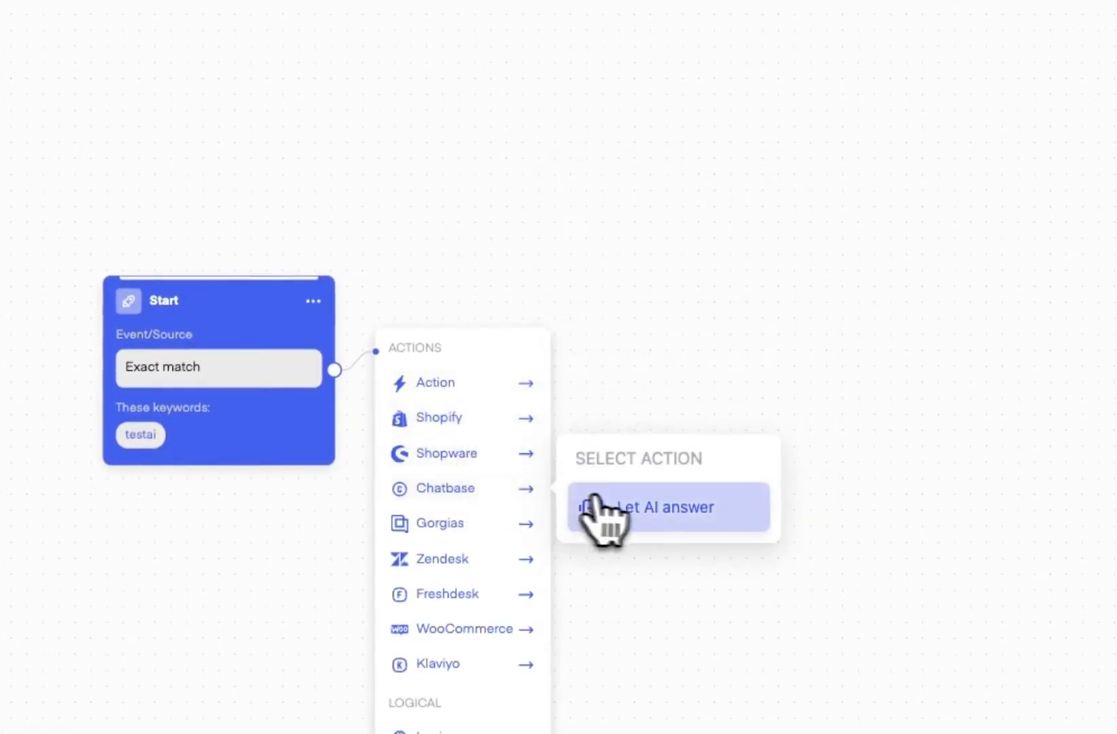
{"action": "left_click", "coordinate": [648, 507]}
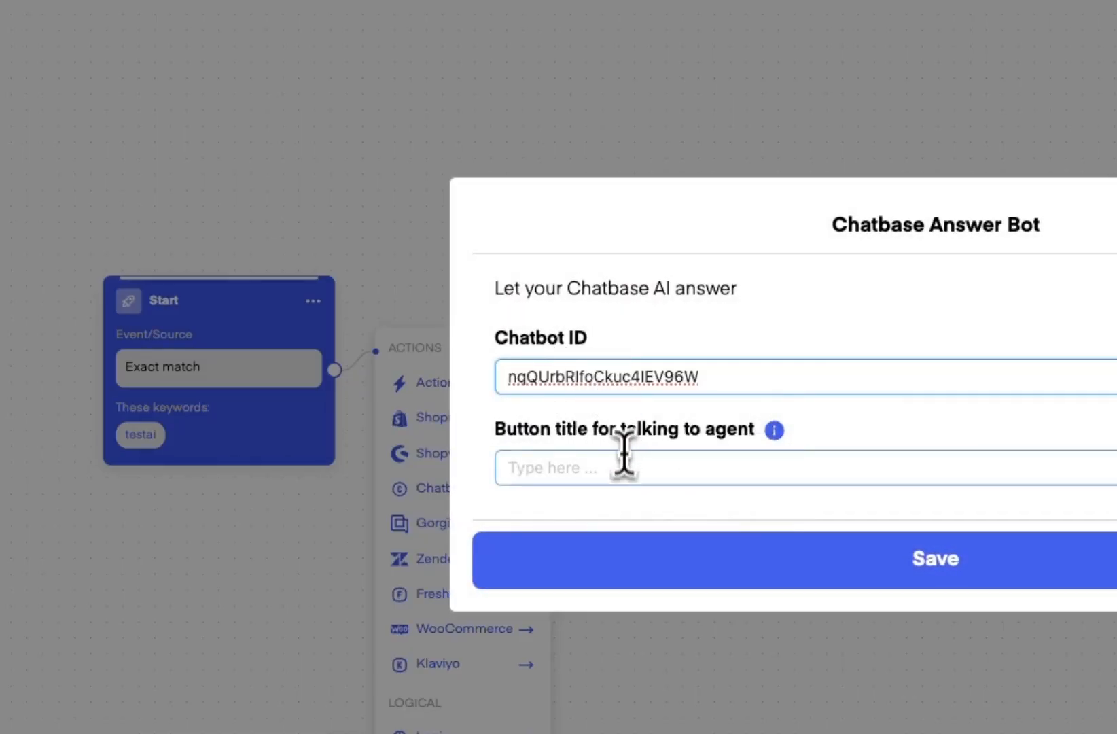
{"action": "type", "text": "Talk to agen"}
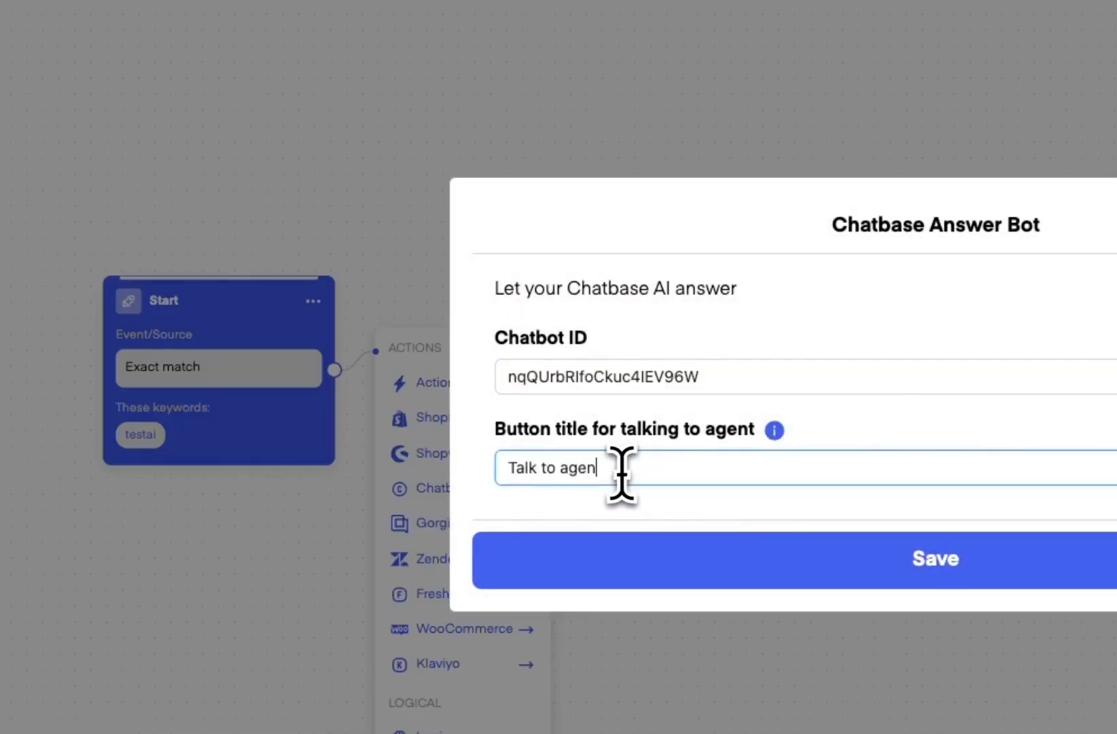
{"action": "left_click", "coordinate": [933, 559]}
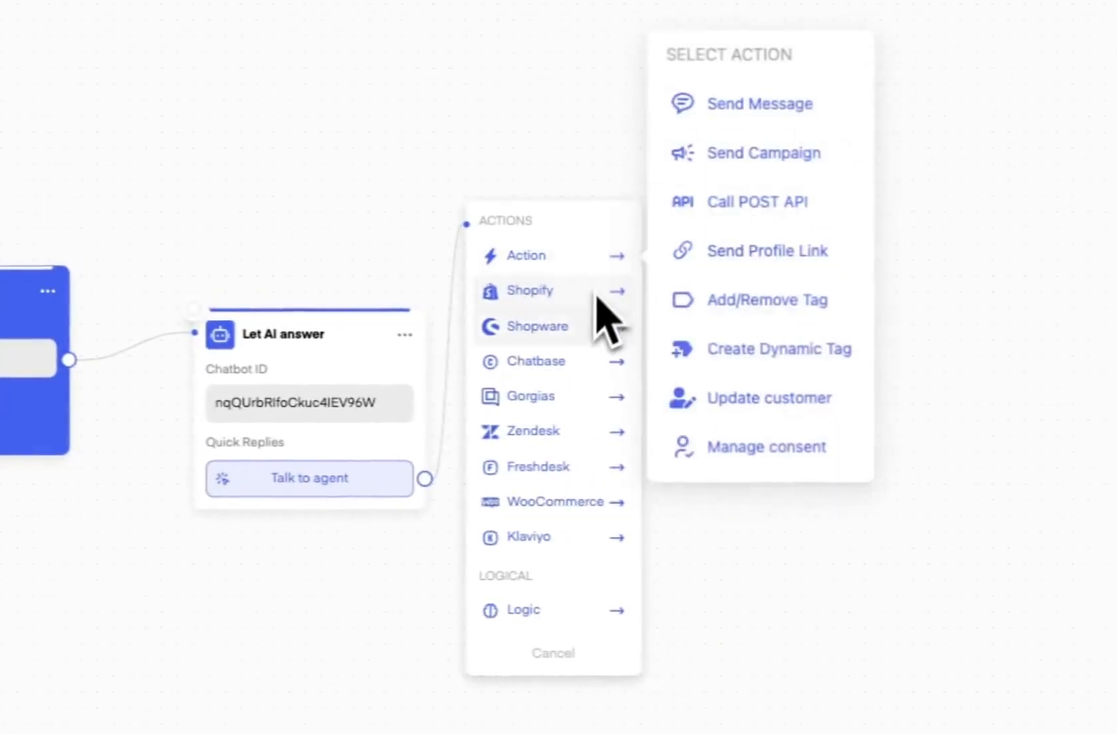
Route the 'Talk to agent' reply to a Zendesk 'Create ticket' step.
{"action": "left_click", "coordinate": [531, 430]}
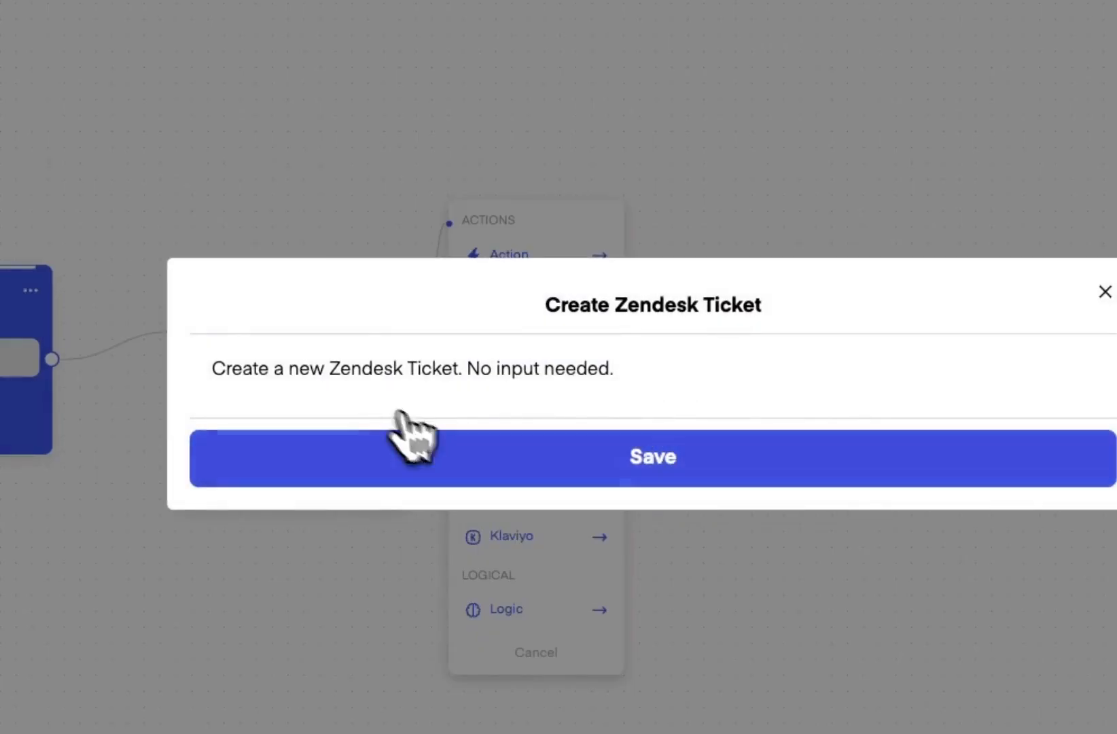
{"action": "left_click", "coordinate": [652, 458]}
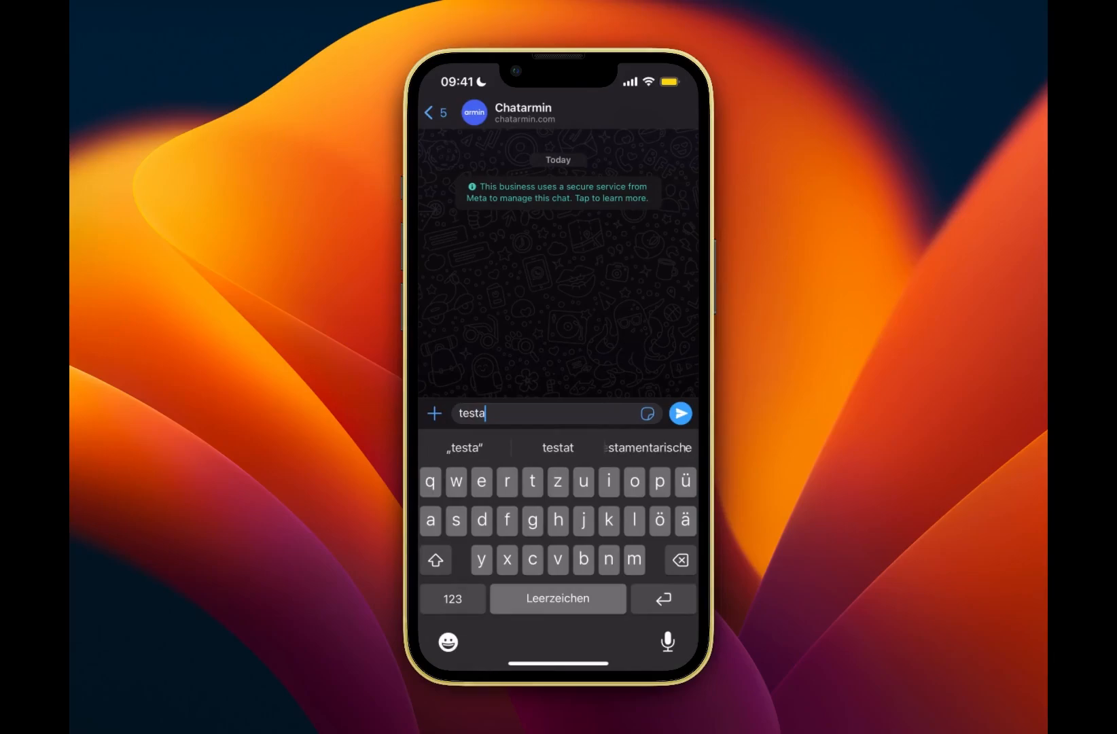
Send 'testai' to start the bot, then ask 'what is chatarmin?'.
{"action": "left_click", "coordinate": [679, 413]}
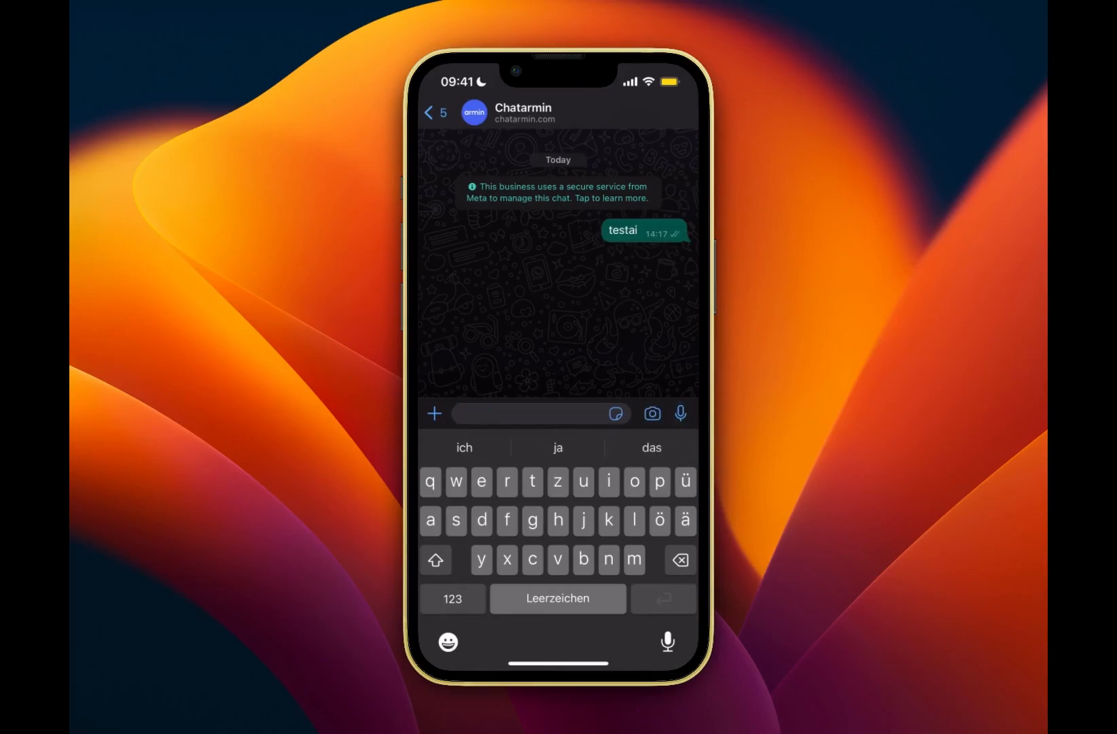
{"action": "type", "text": "w"}
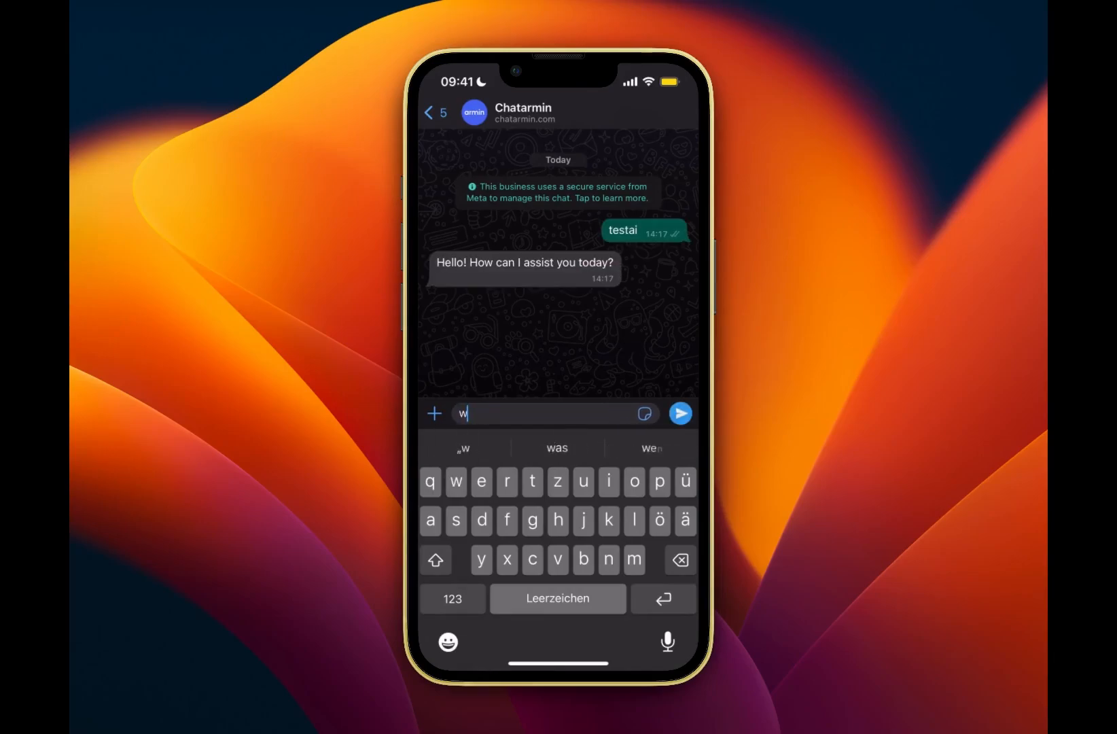
{"action": "type", "text": "hat is chat"}
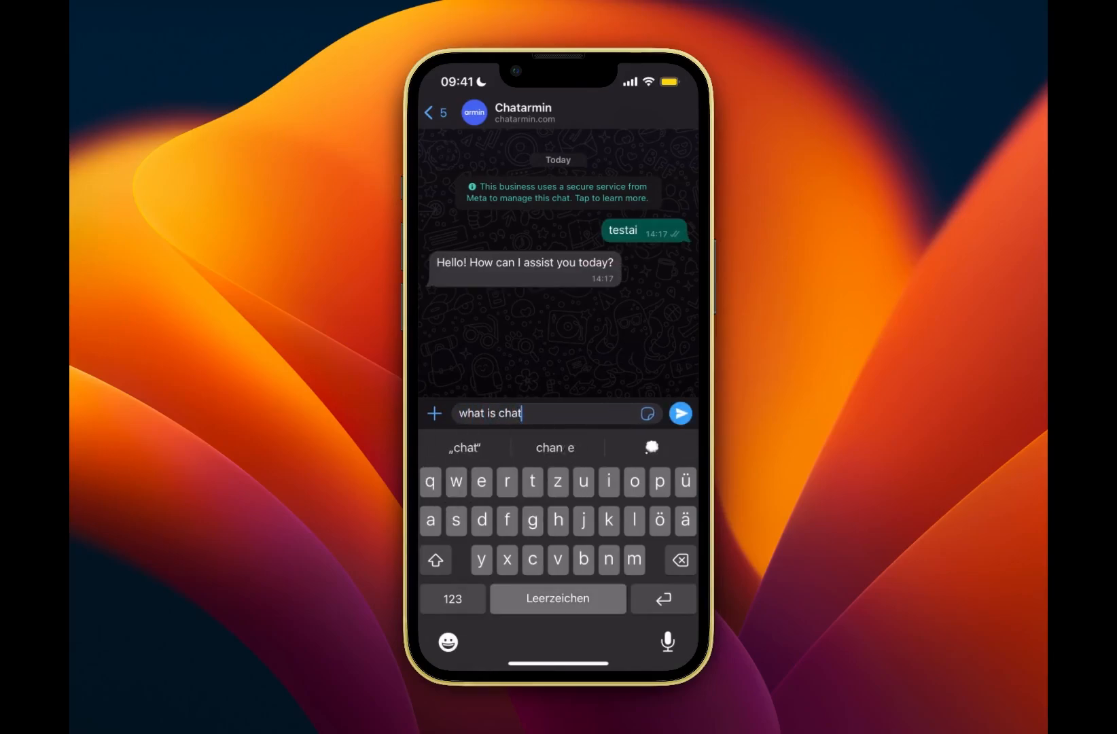
{"action": "type", "text": "armin?"}
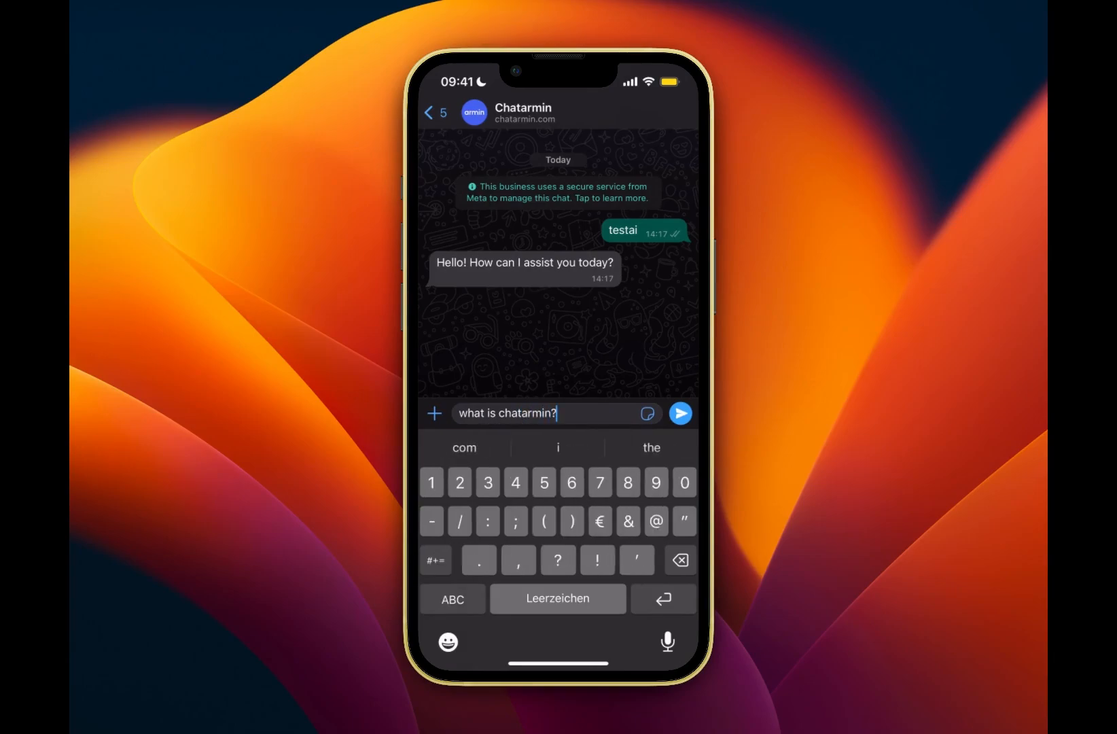
{"action": "left_click", "coordinate": [680, 413]}
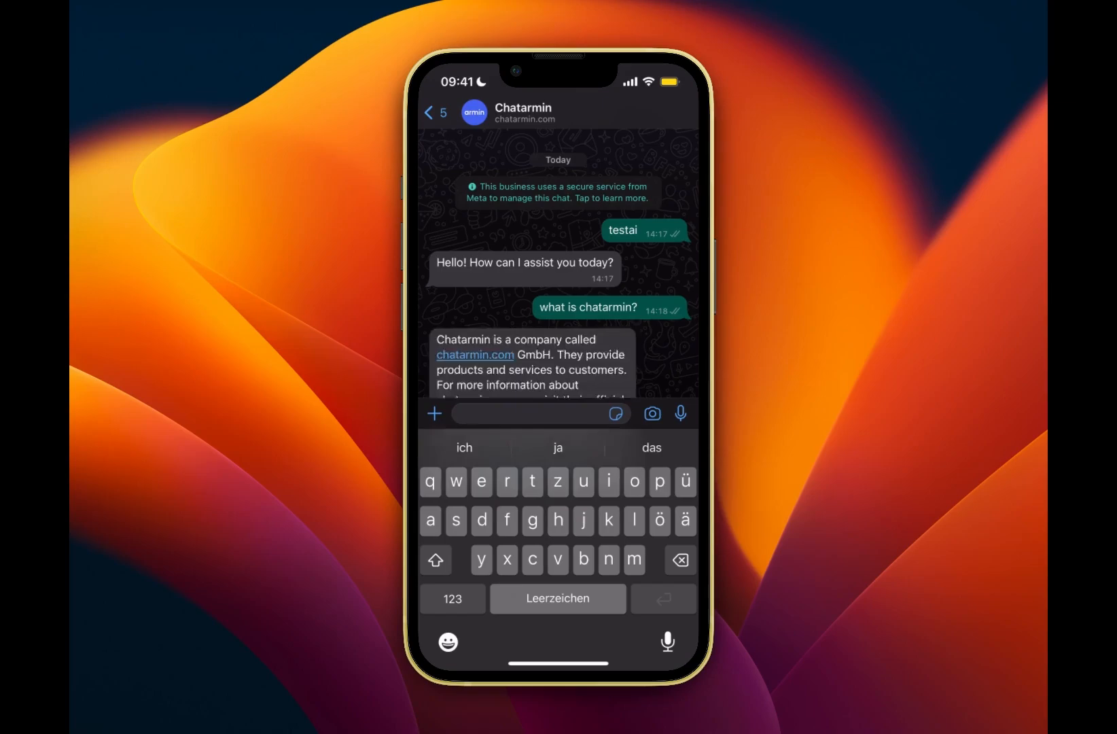
Ask the follow-up 'what is their product?' and read the reply.
{"action": "type", "text": "what"}
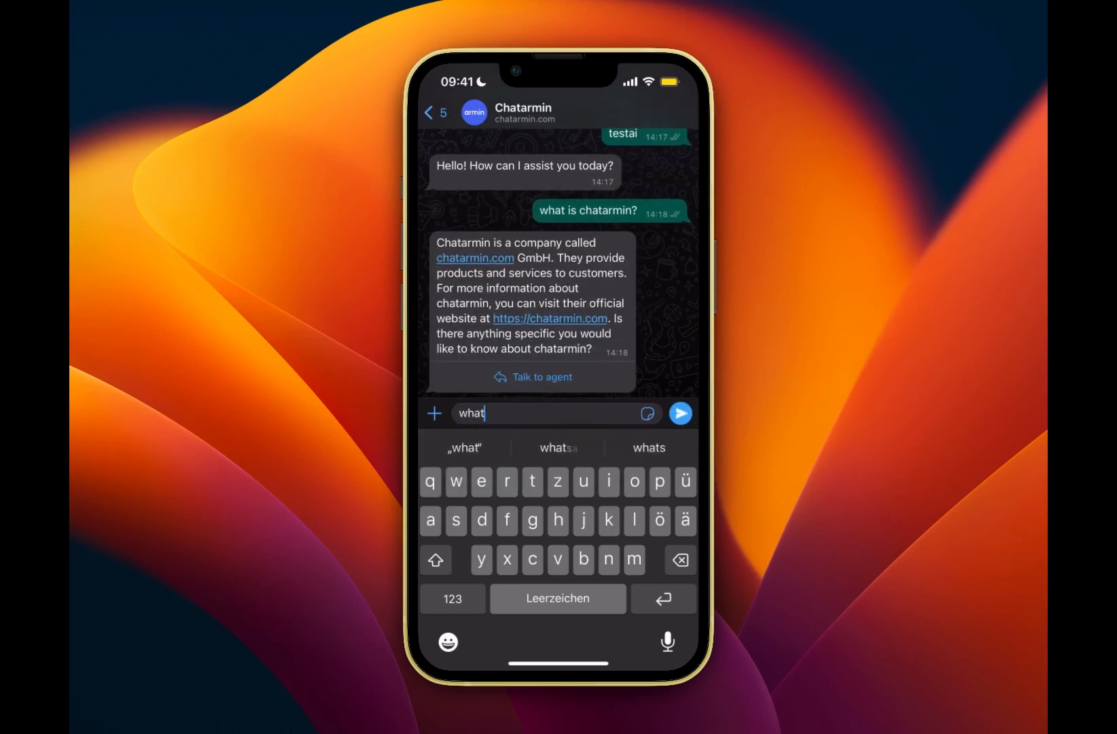
{"action": "type", "text": "is their p"}
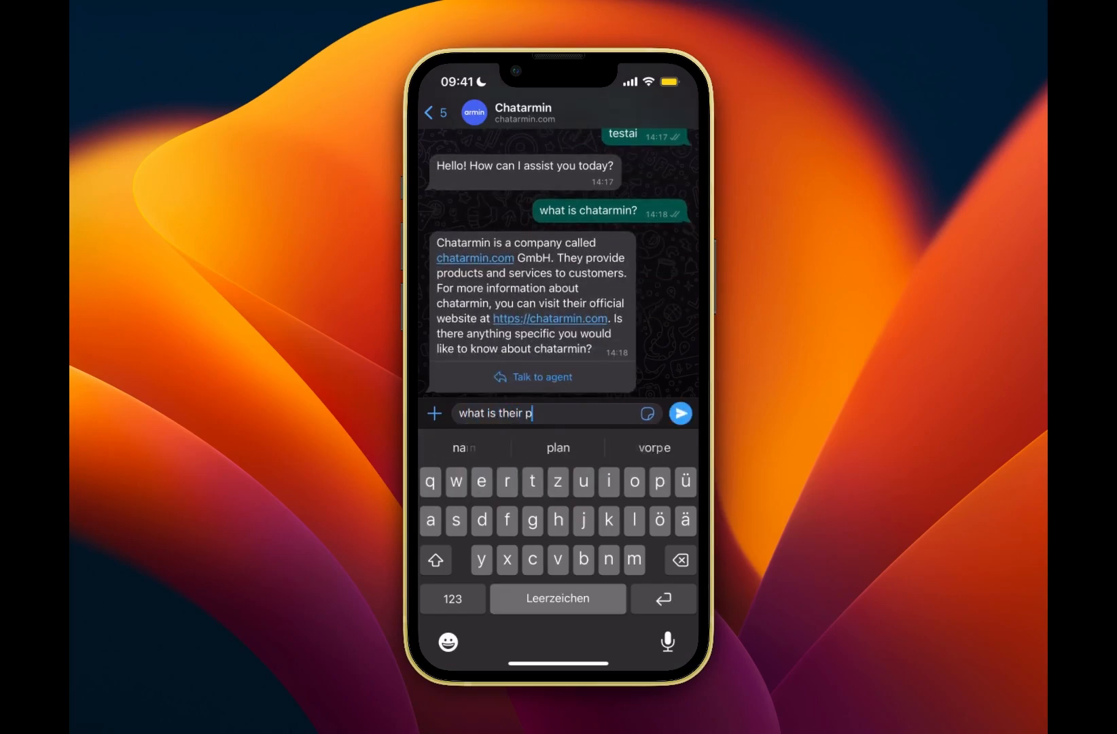
{"action": "type", "text": "roduct"}
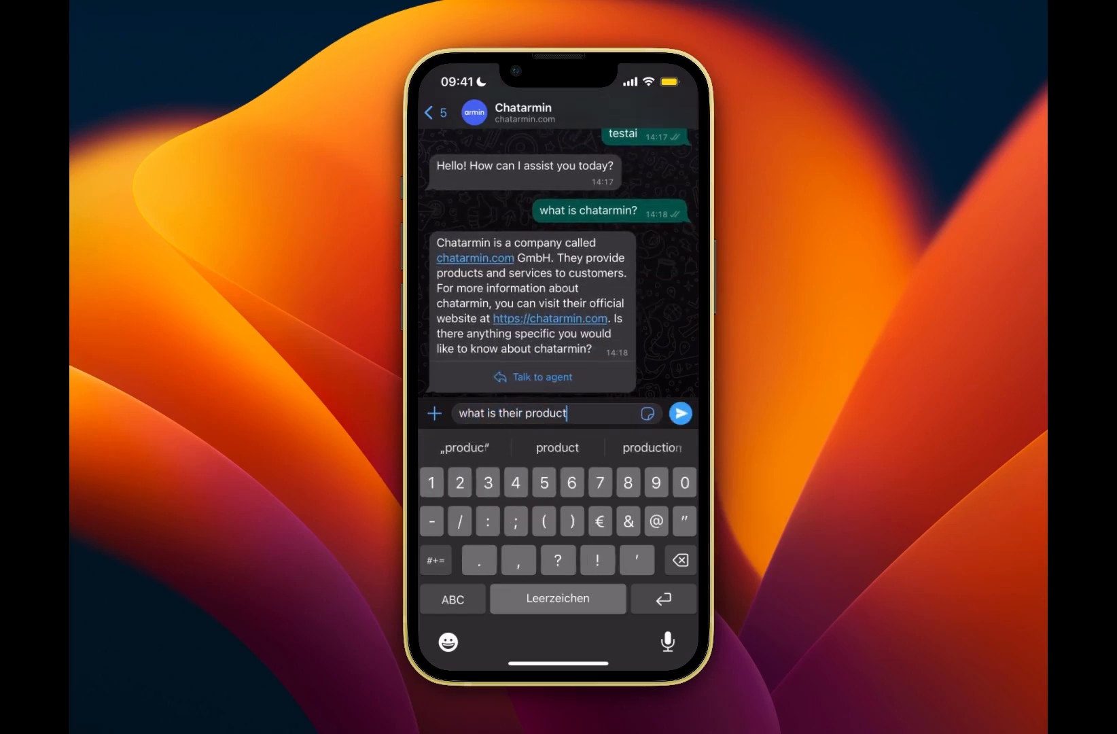
{"action": "left_click", "coordinate": [678, 413]}
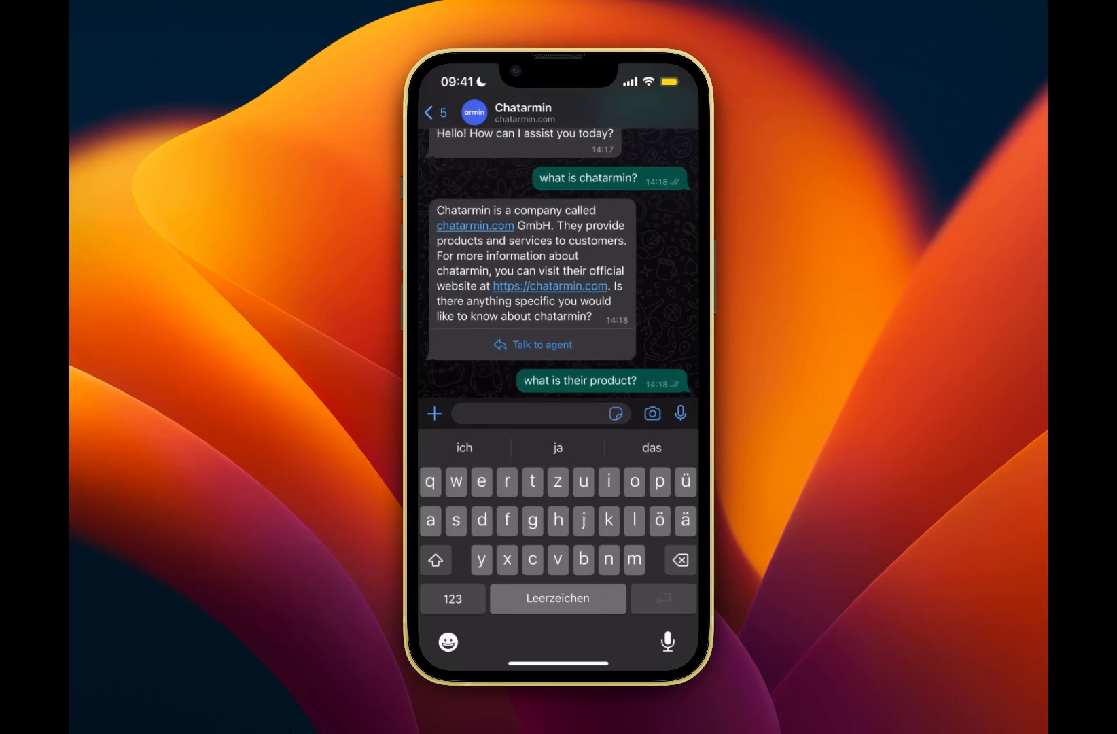
{"action": "left_click", "coordinate": [533, 415]}
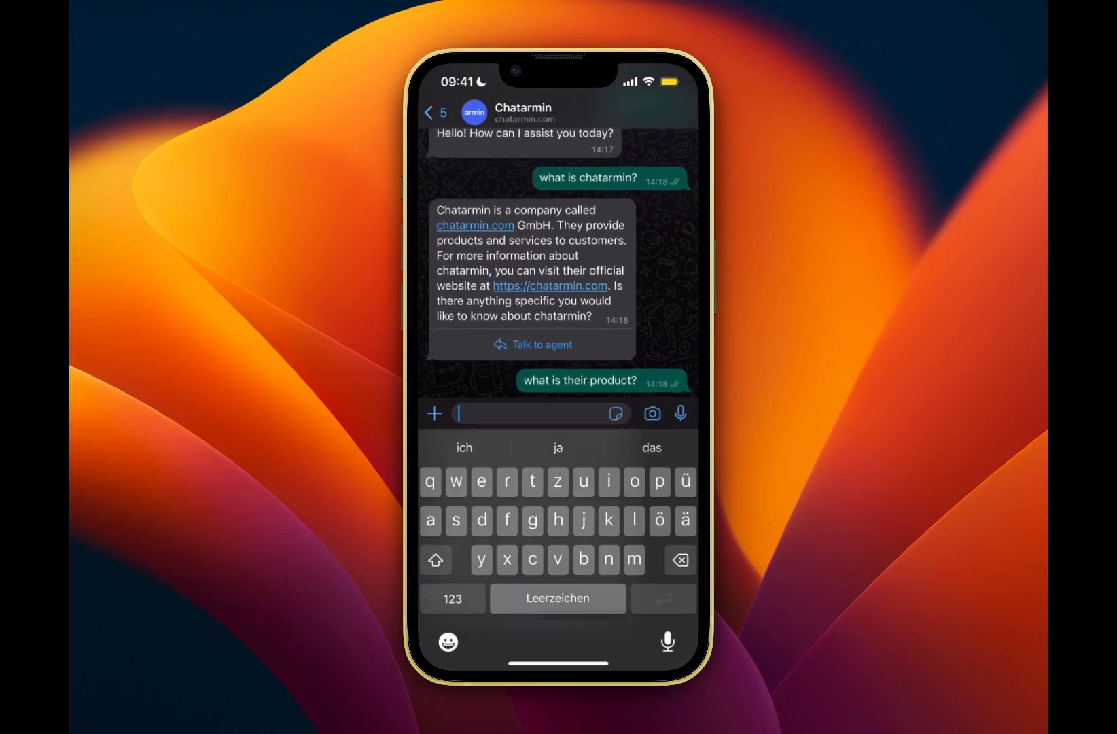